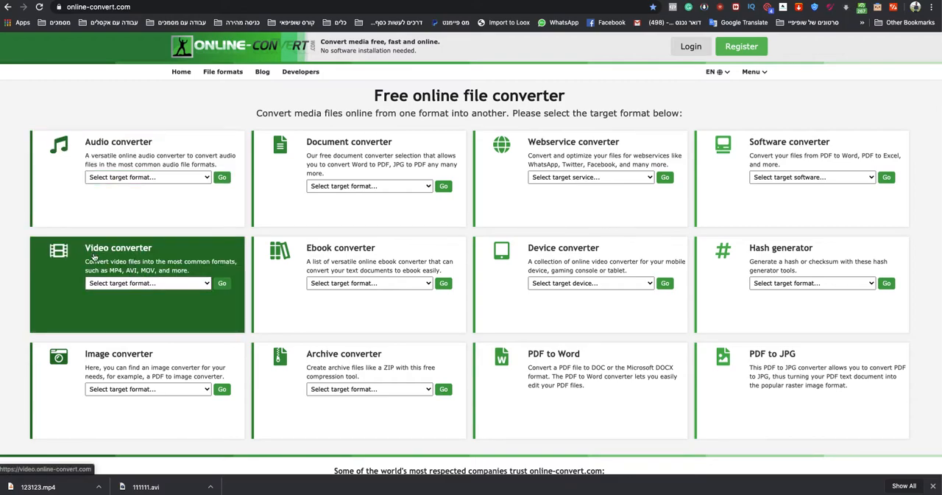
# Show the video converter's target formats (AVI, MKV, MOV, MP4...).
pyautogui.click(147, 282)
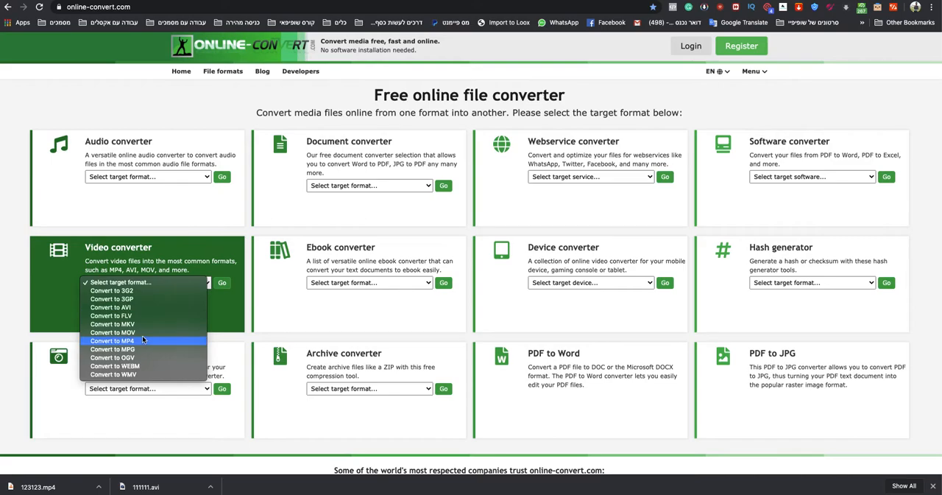
pyautogui.moveTo(136, 341)
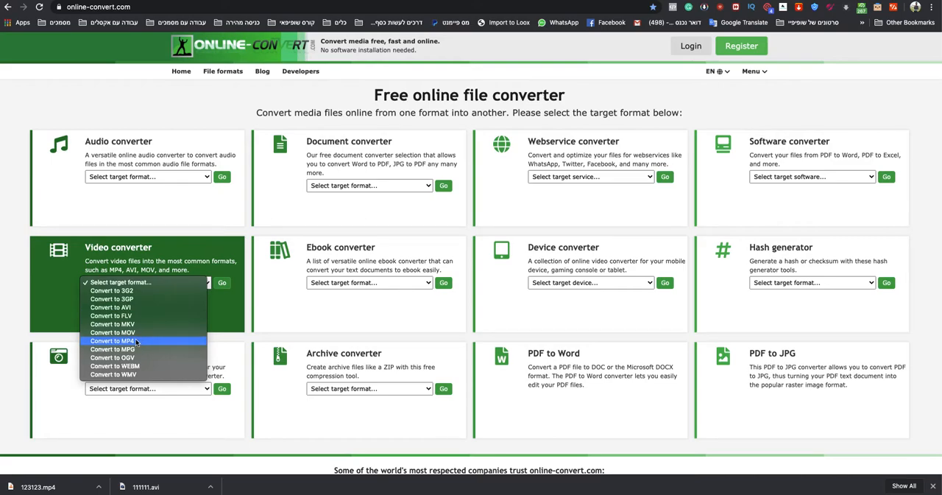
# Choose MP4 as target and upload 111111.avi (457 KB) from the Desktop.
pyautogui.click(111, 340)
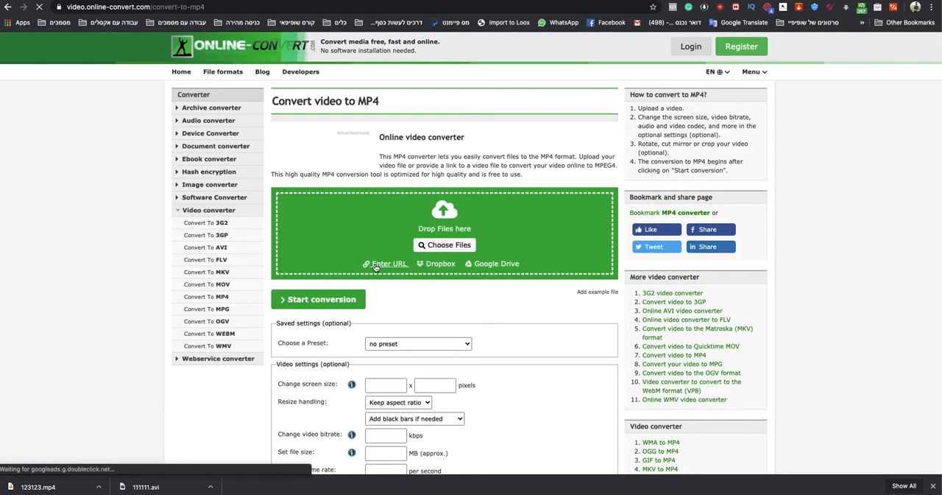
pyautogui.scroll(-3)
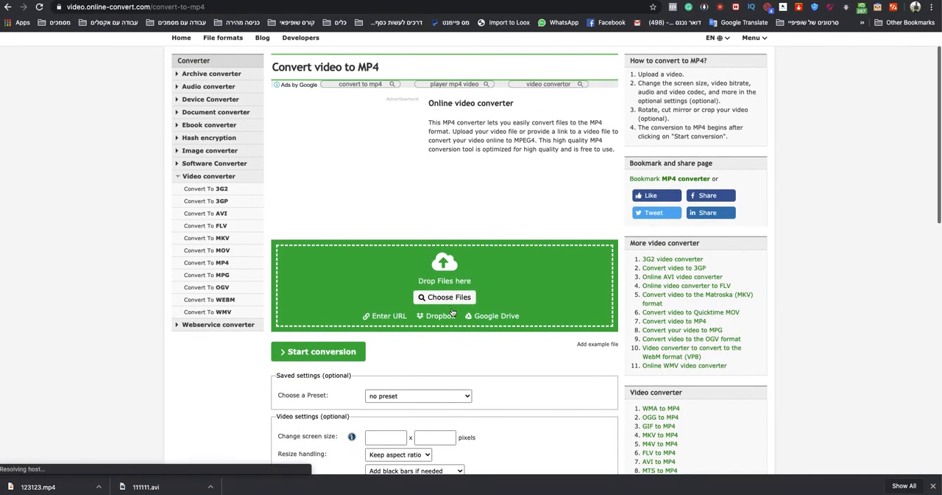
pyautogui.click(445, 297)
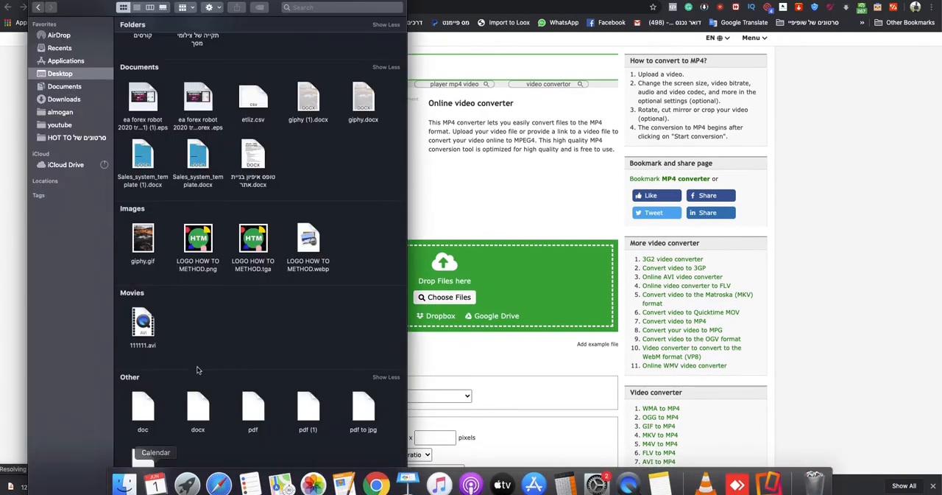
pyautogui.moveTo(143, 320); pyautogui.dragTo(512, 317)
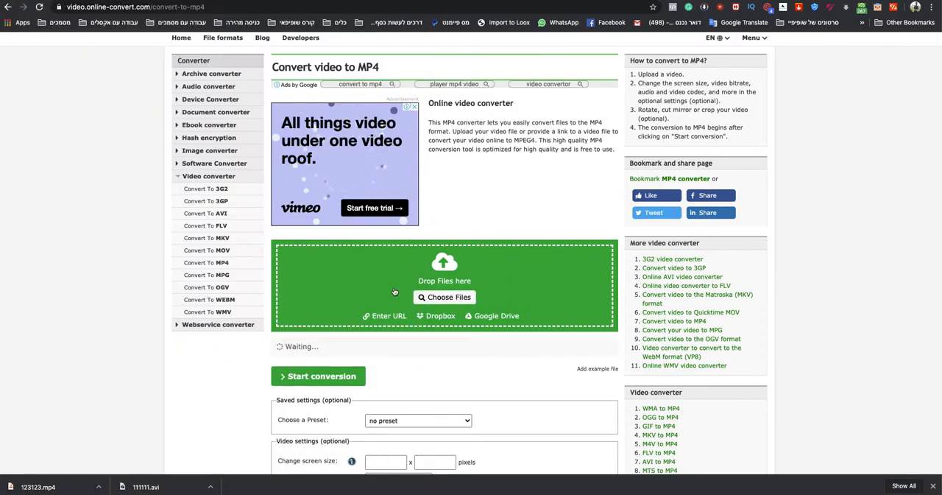
pyautogui.click(445, 297)
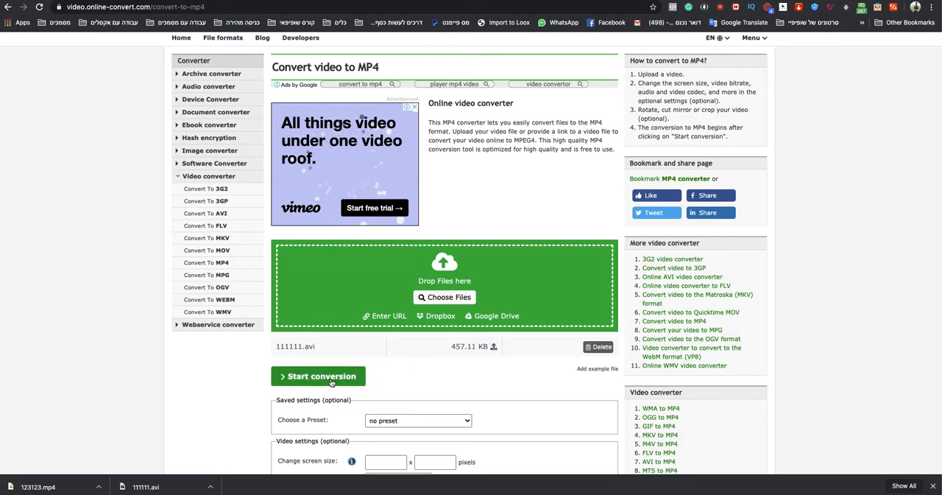
# Convert to 111111.mp4, save it to the Desktop as 123123.mp4, and play it.
pyautogui.click(318, 376)
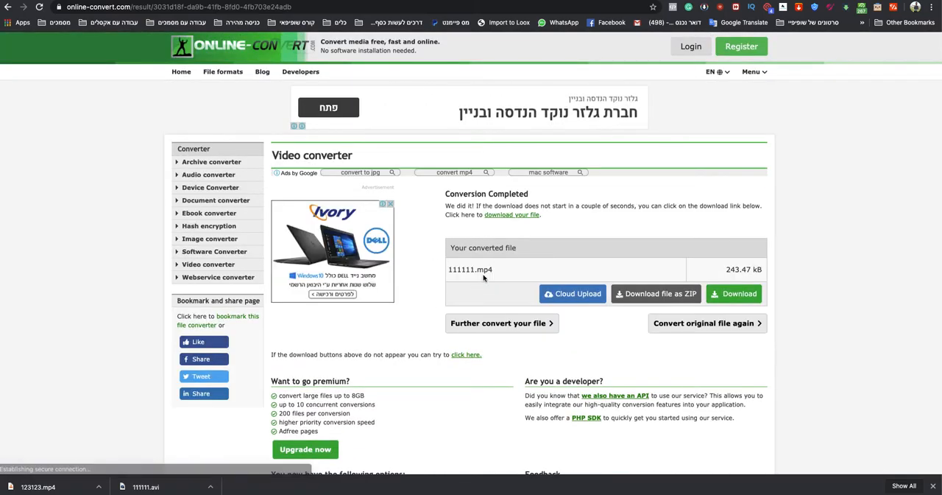
pyautogui.moveTo(547, 222)
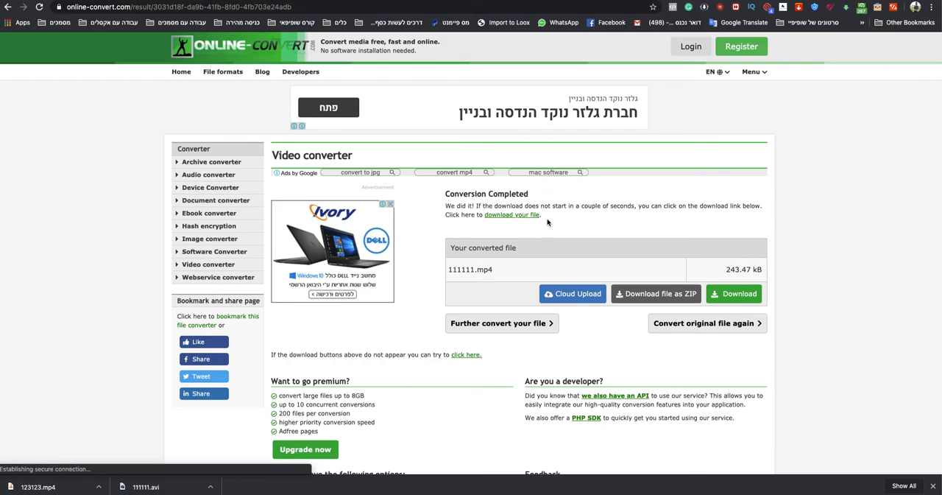
pyautogui.click(733, 293)
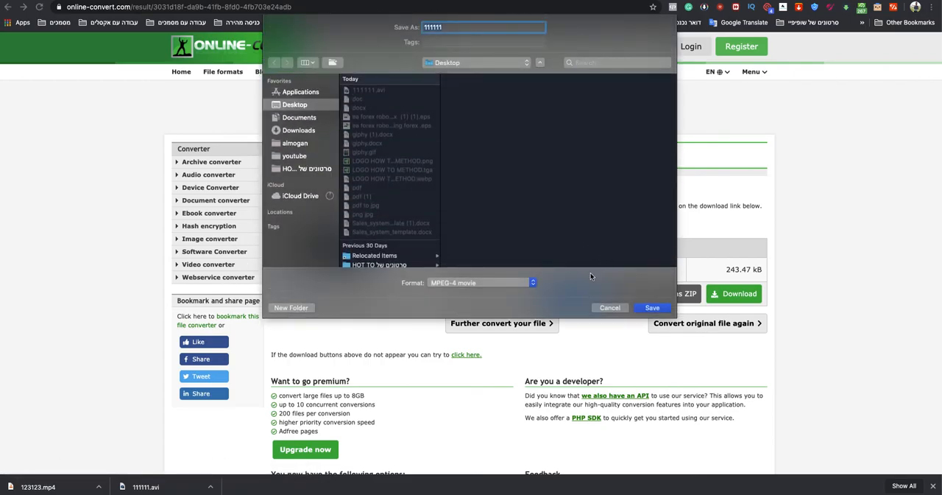
pyautogui.write('123123')
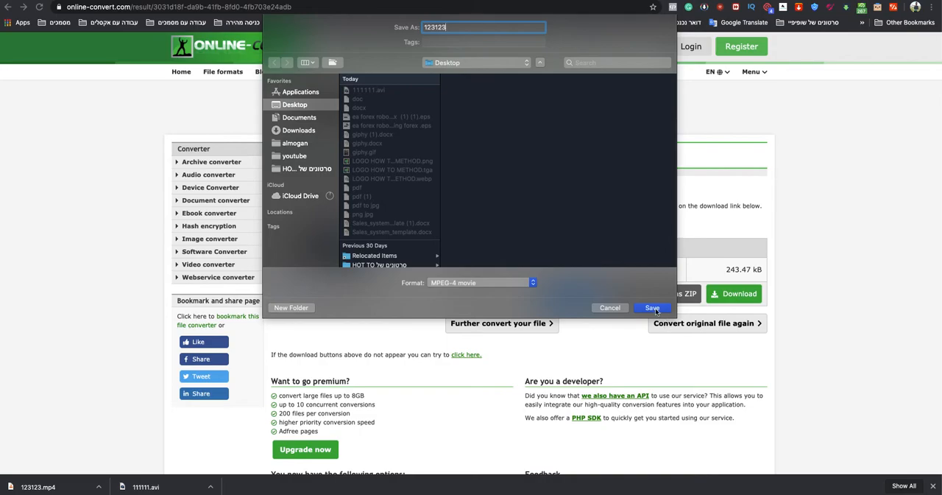
pyautogui.click(651, 307)
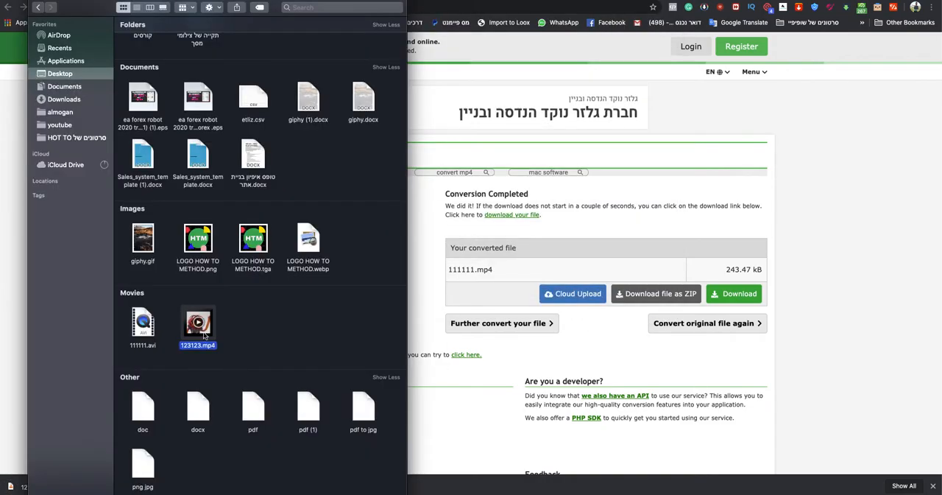
pyautogui.doubleClick(197, 322)
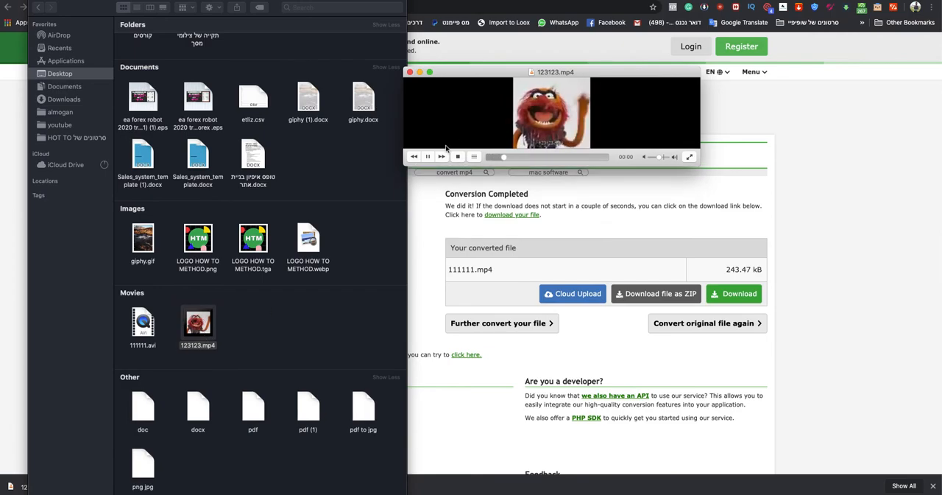